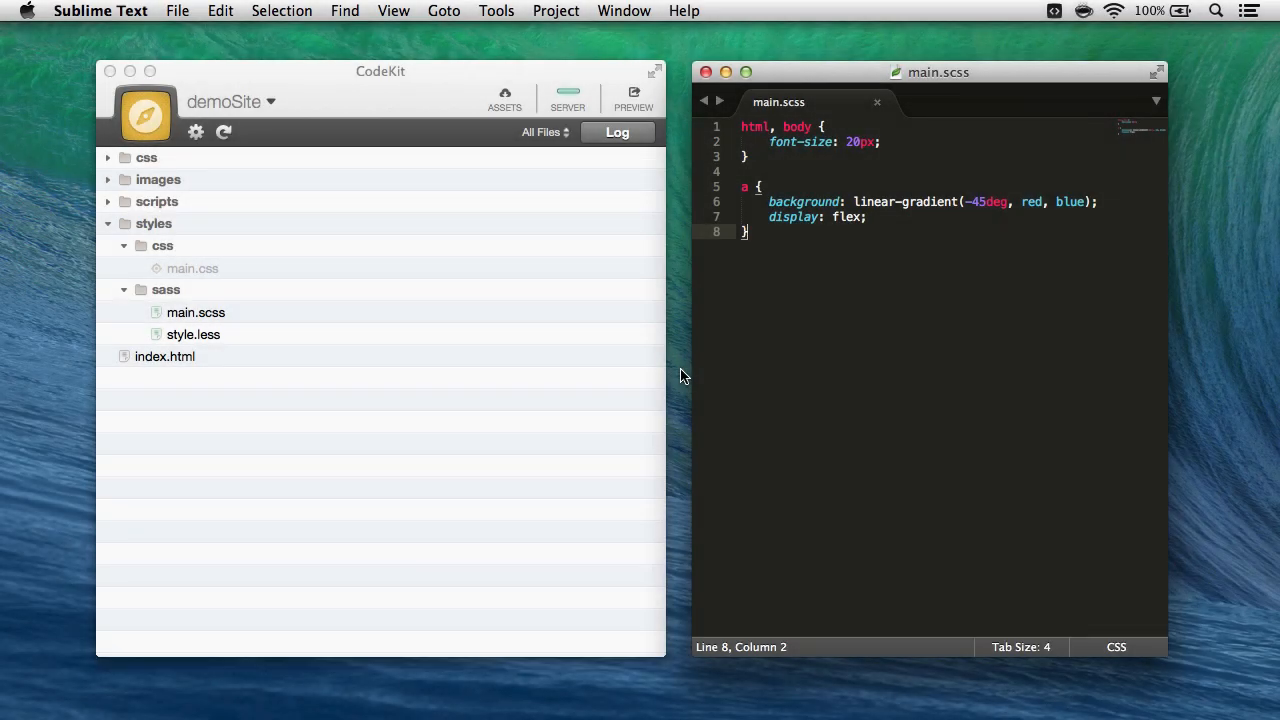
{"action": "mouse_move", "coordinate": [308, 340]}
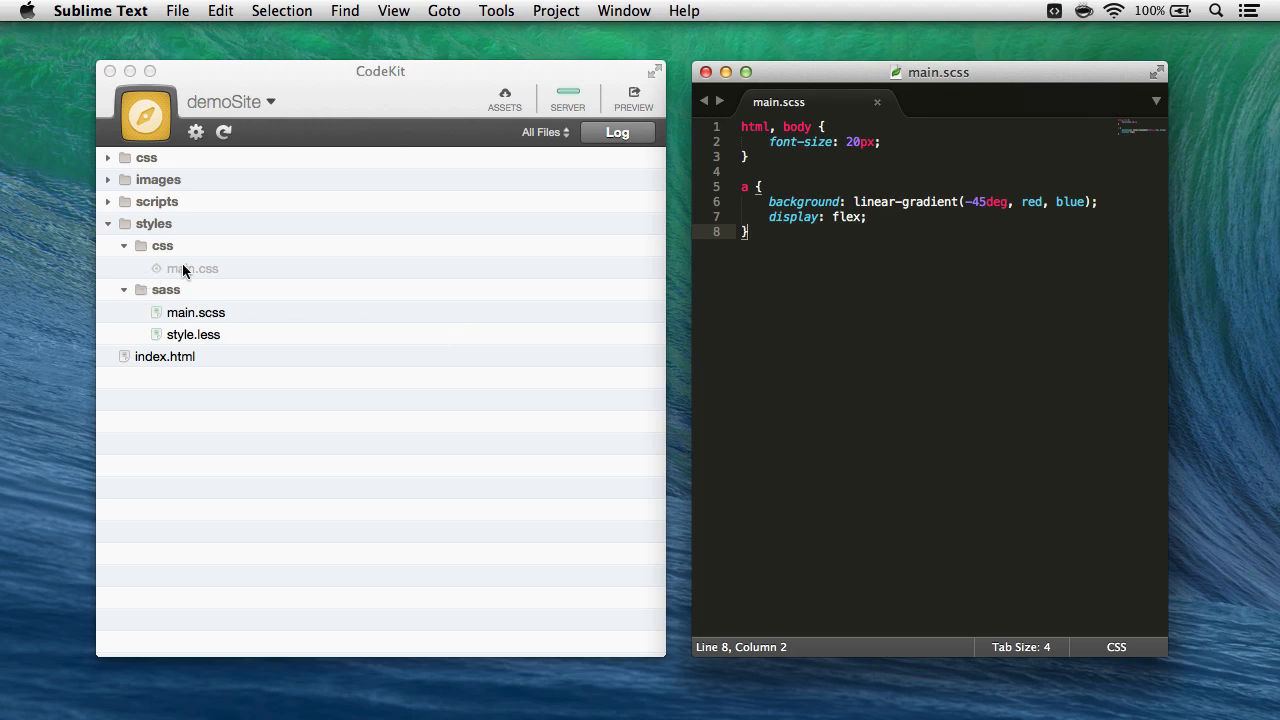
{"action": "mouse_move", "coordinate": [208, 272]}
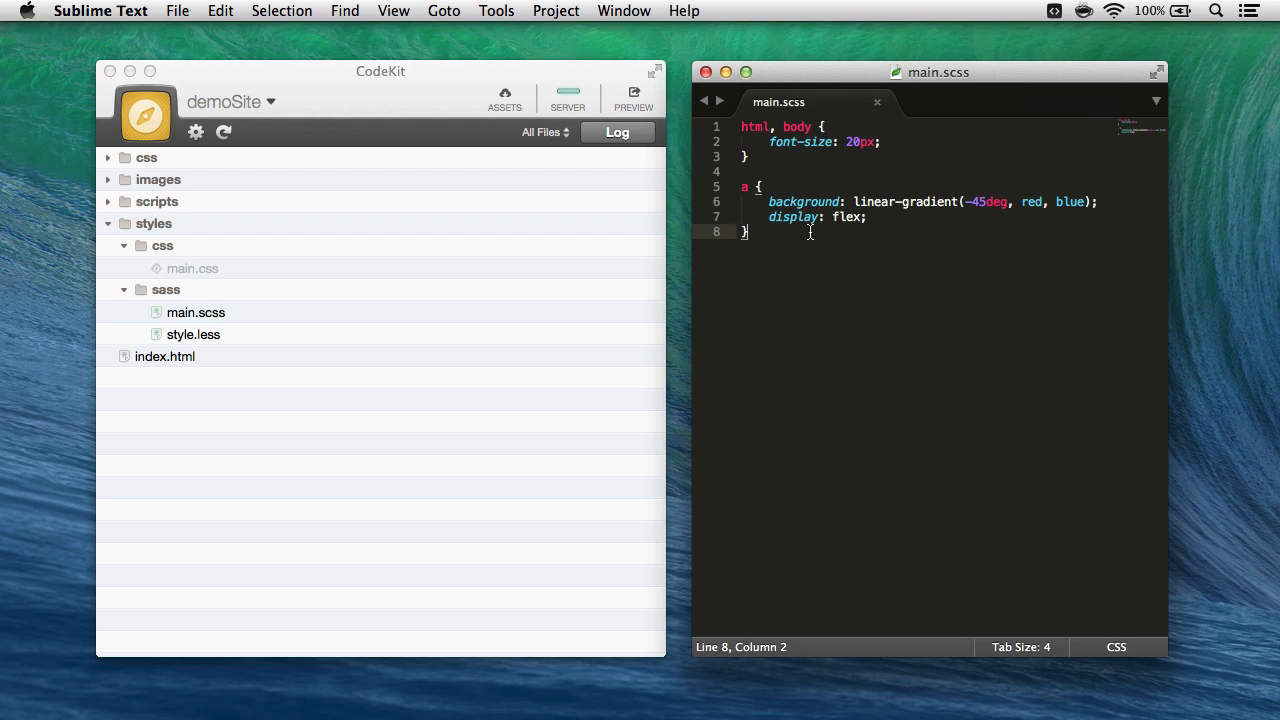
{"action": "mouse_move", "coordinate": [812, 268]}
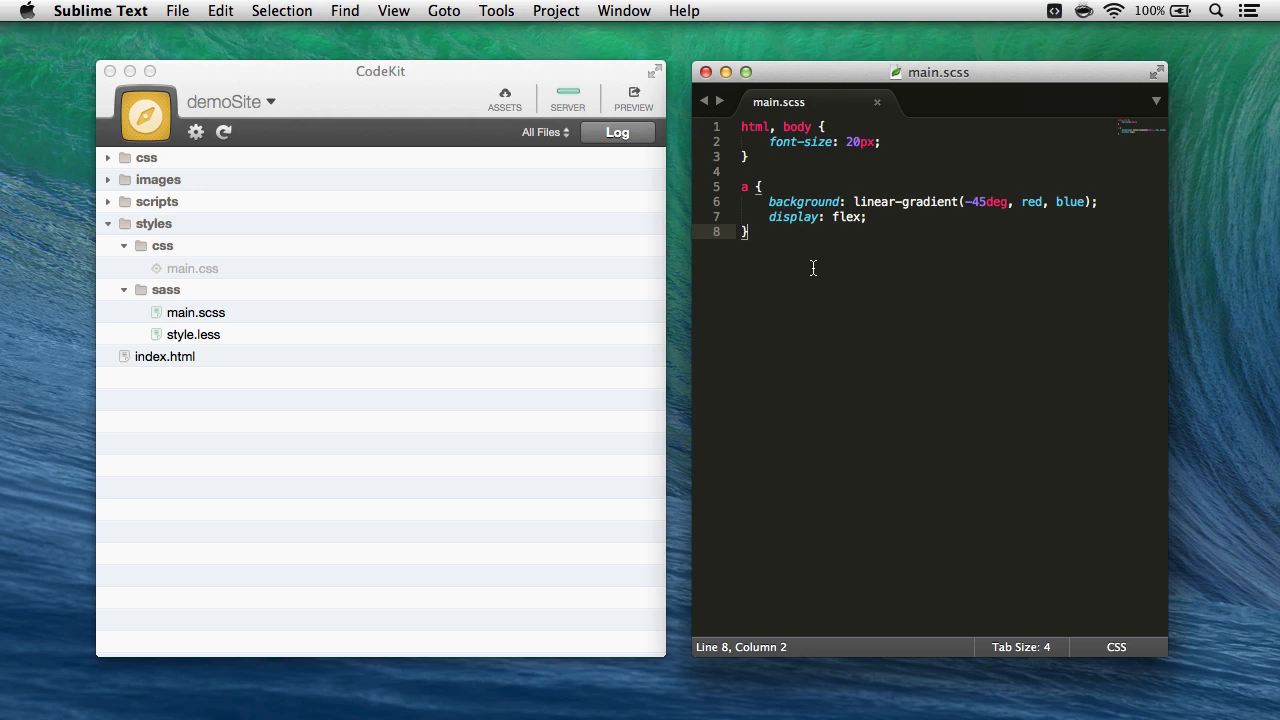
Enable 'Run Autoprefixer on the CSS file' for main.scss's compiled output
{"action": "key", "text": "cmd+s"}
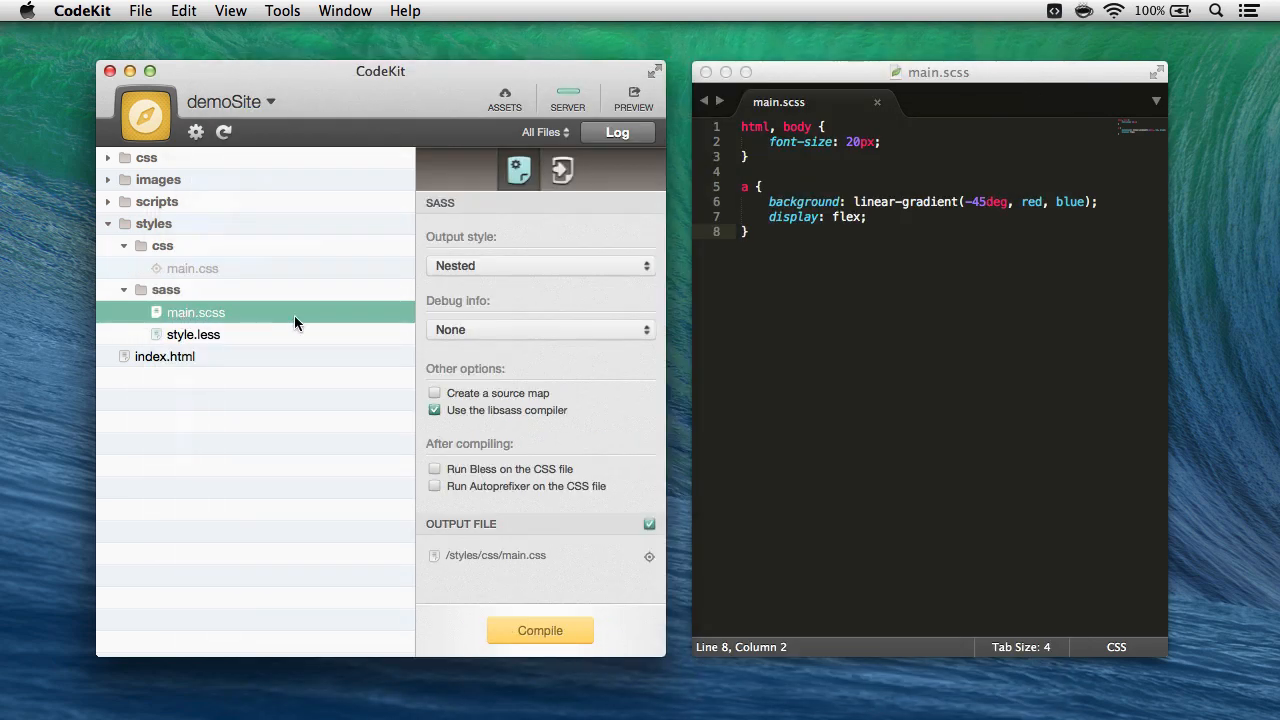
{"action": "mouse_move", "coordinate": [462, 444]}
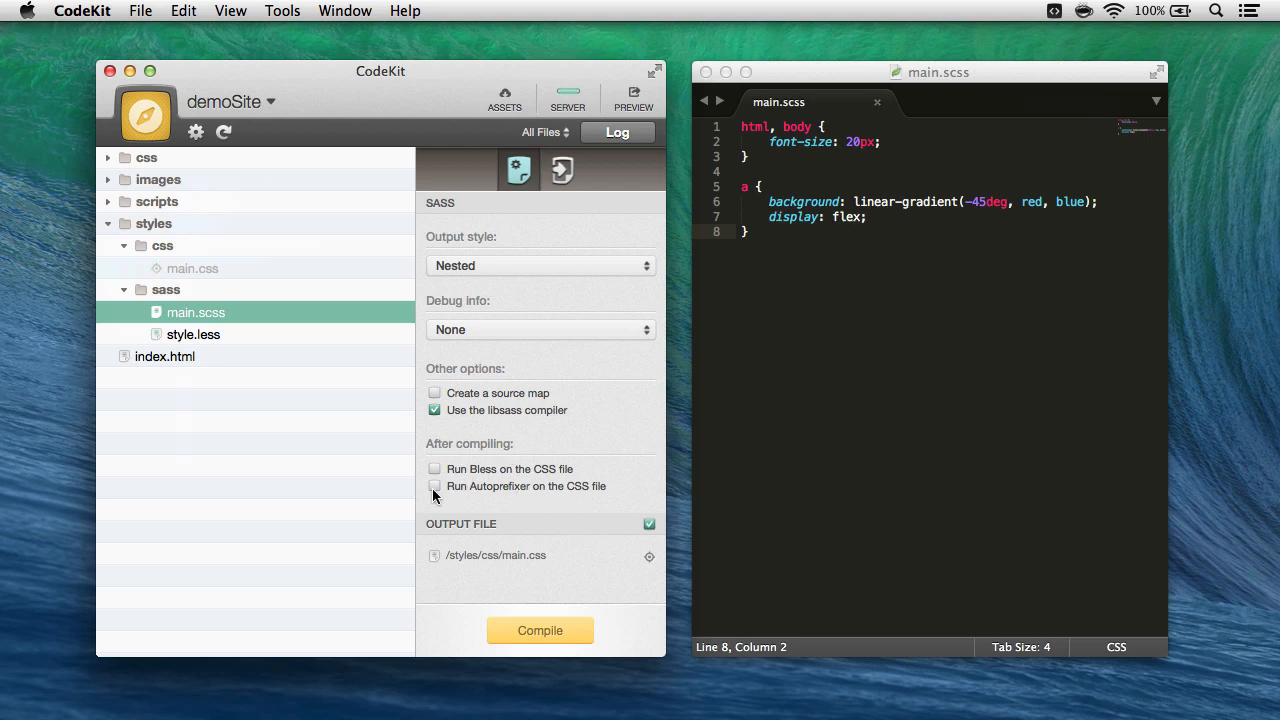
{"action": "left_click", "coordinate": [434, 486]}
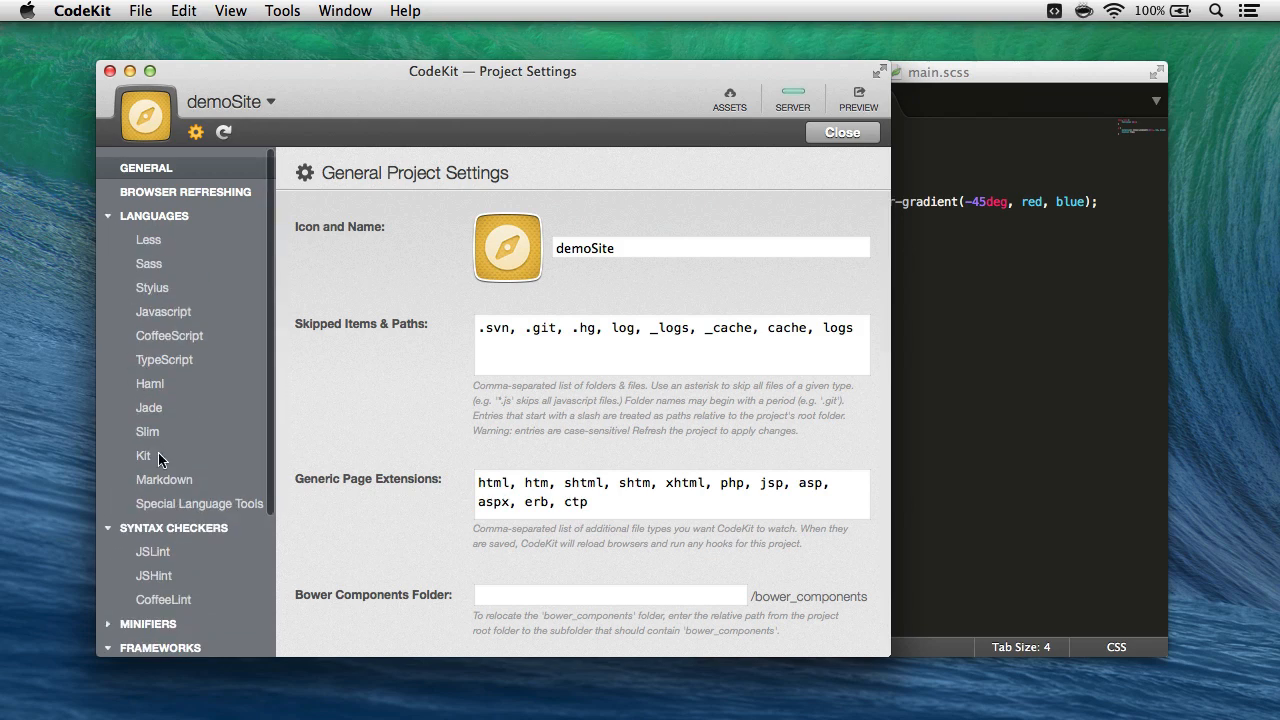
Show demoSite's Special Language Tools page with Autoprefixer and Bless options
{"action": "left_click", "coordinate": [200, 504]}
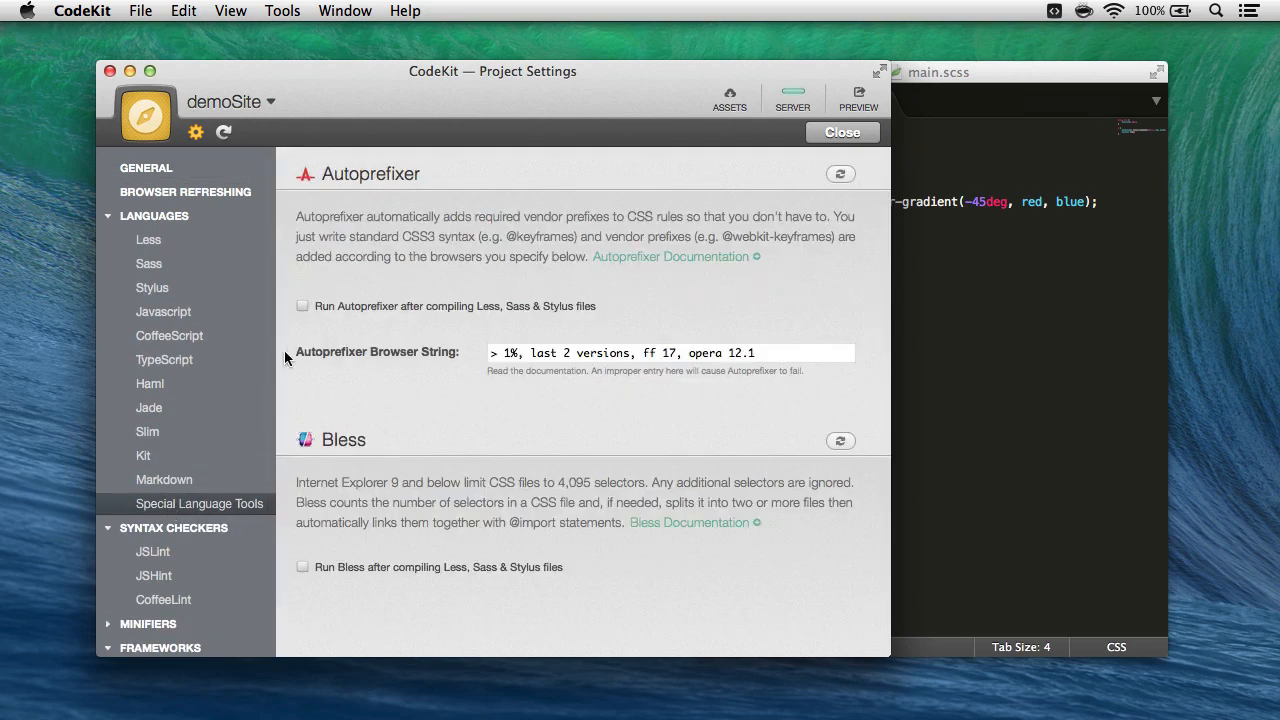
{"action": "mouse_move", "coordinate": [508, 308]}
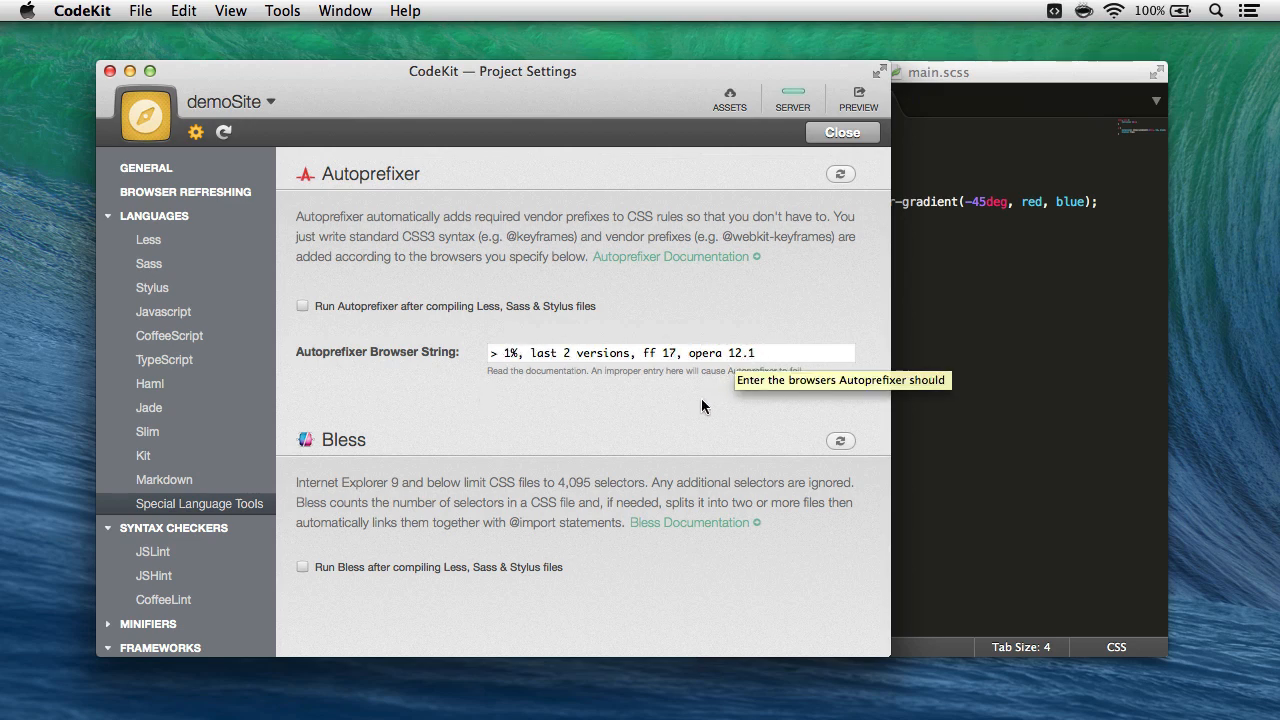
{"action": "mouse_move", "coordinate": [702, 406]}
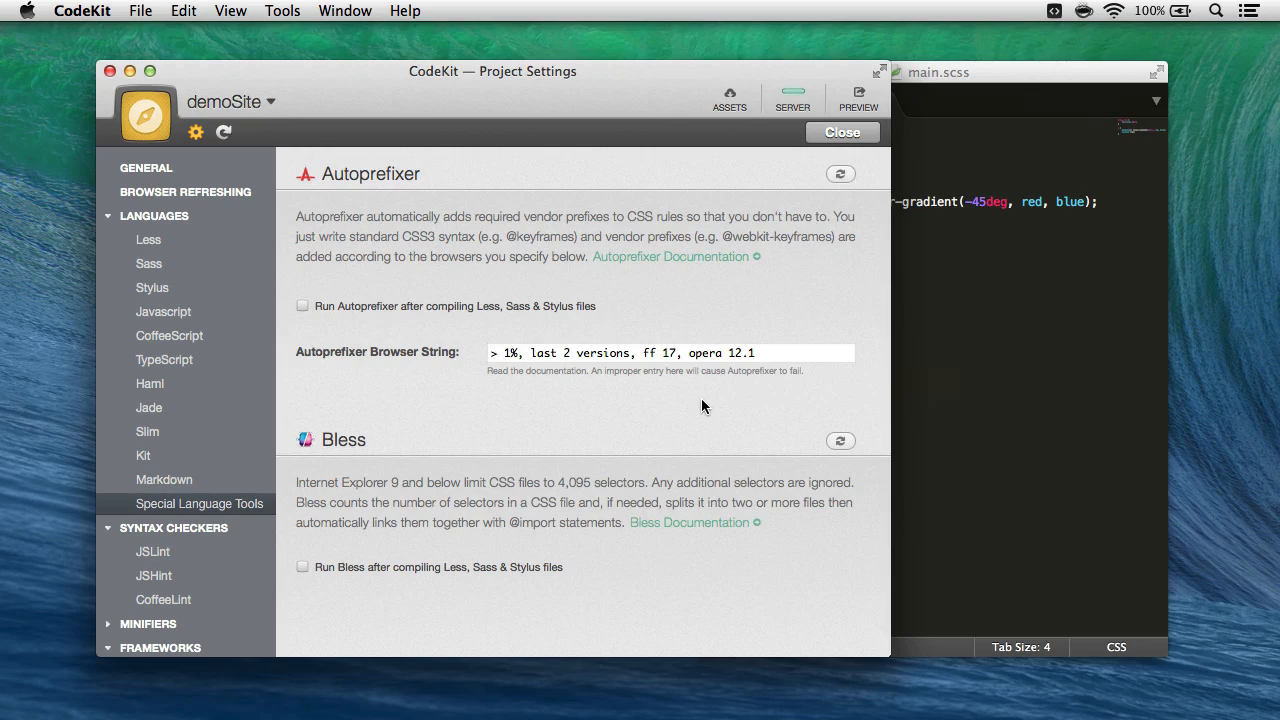
{"action": "mouse_move", "coordinate": [376, 440]}
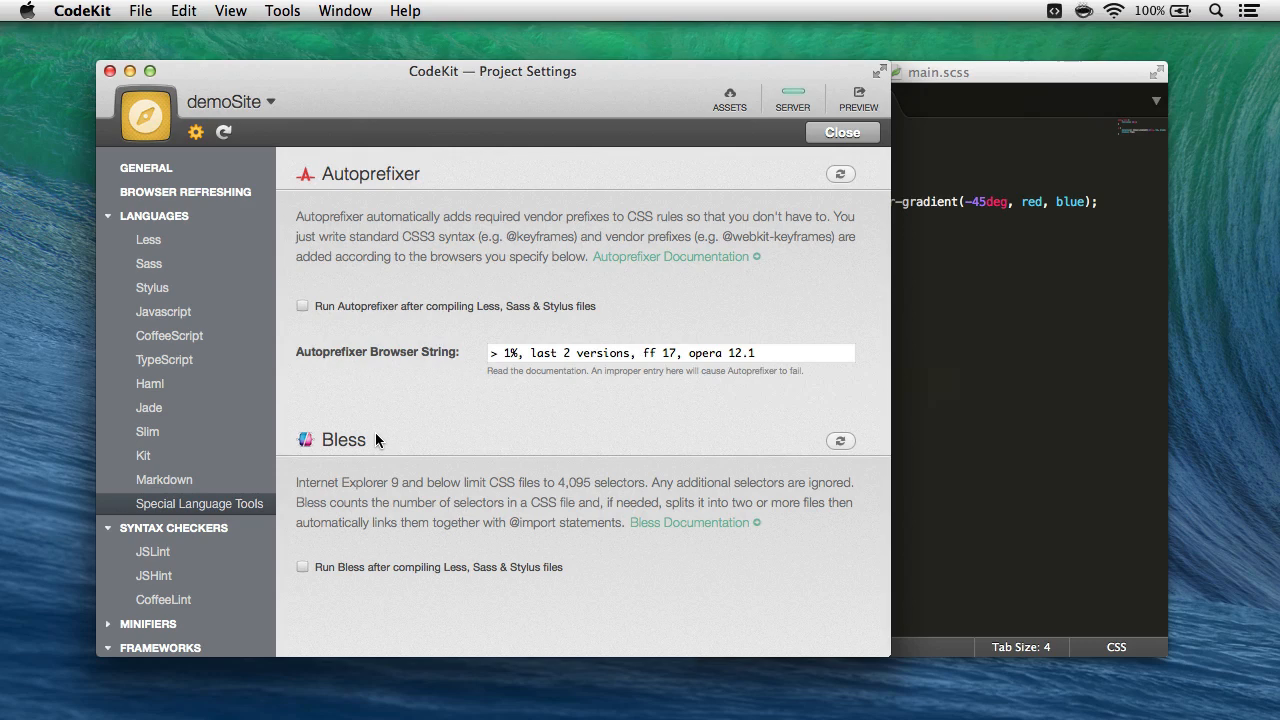